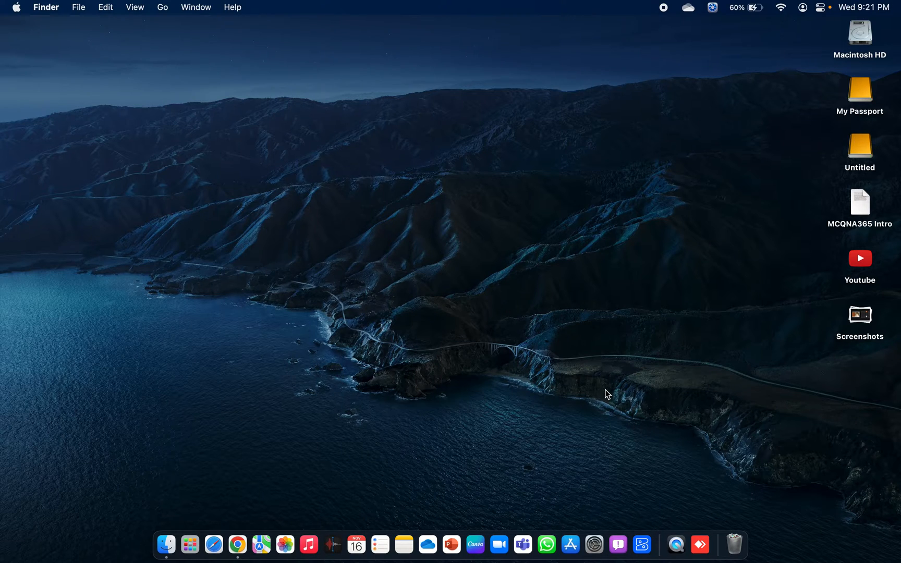
{"action": "mouse_move", "coordinate": [796, 206]}
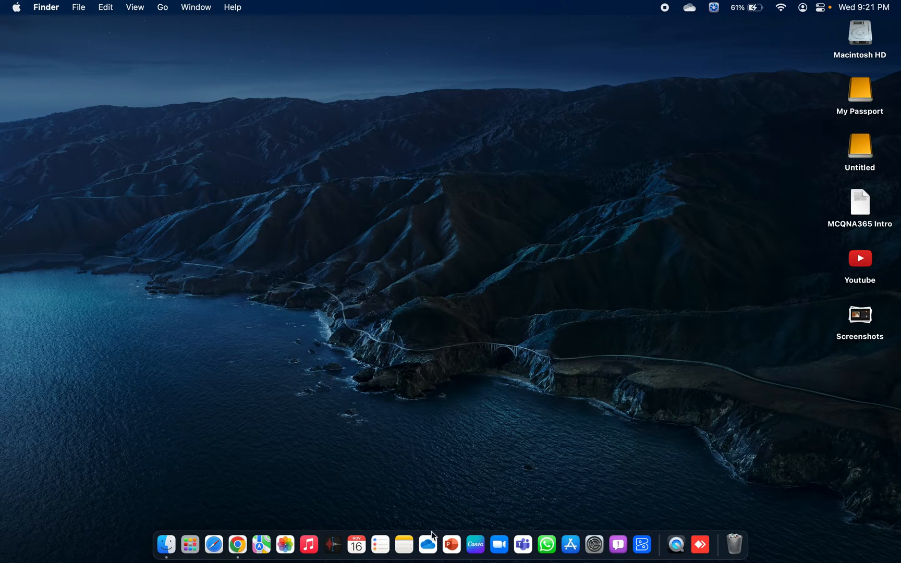
{"action": "mouse_move", "coordinate": [273, 426]}
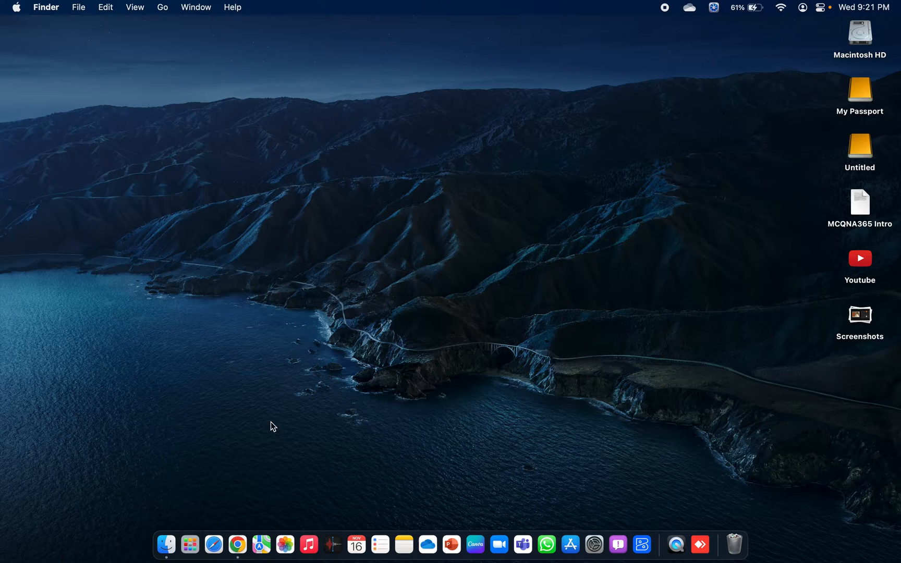
{"action": "mouse_move", "coordinate": [166, 544]}
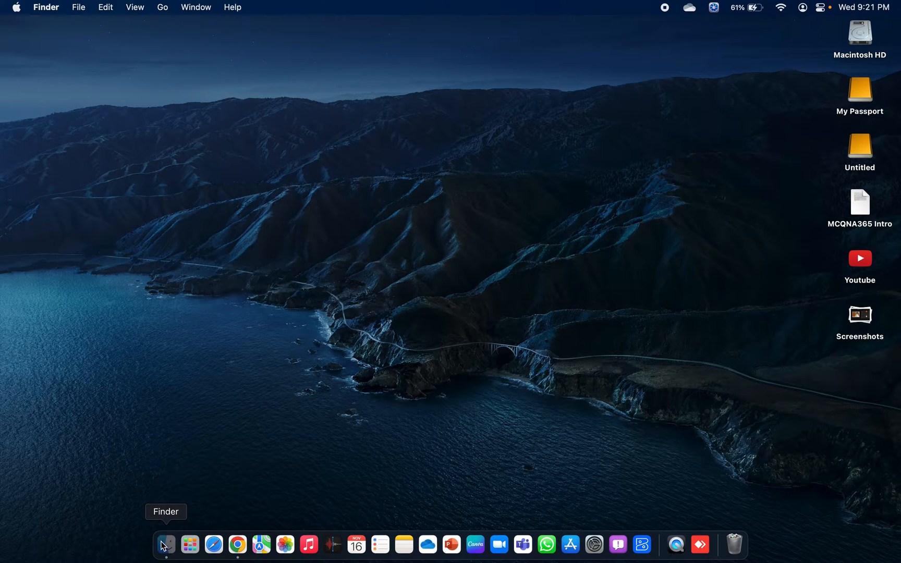
Open a new Finder window on Applications, view it full-screen and scroll, then close it
{"action": "left_click", "coordinate": [166, 544]}
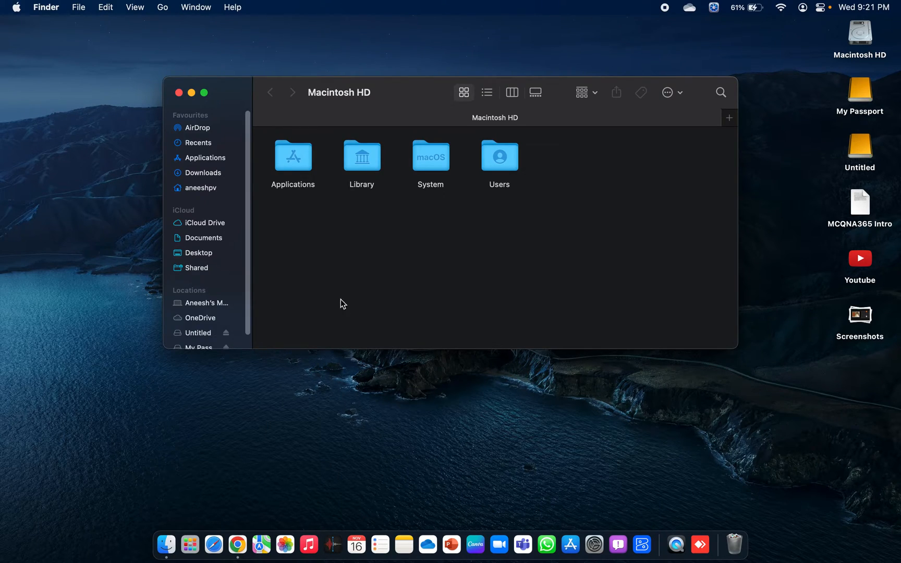
{"action": "mouse_move", "coordinate": [217, 164]}
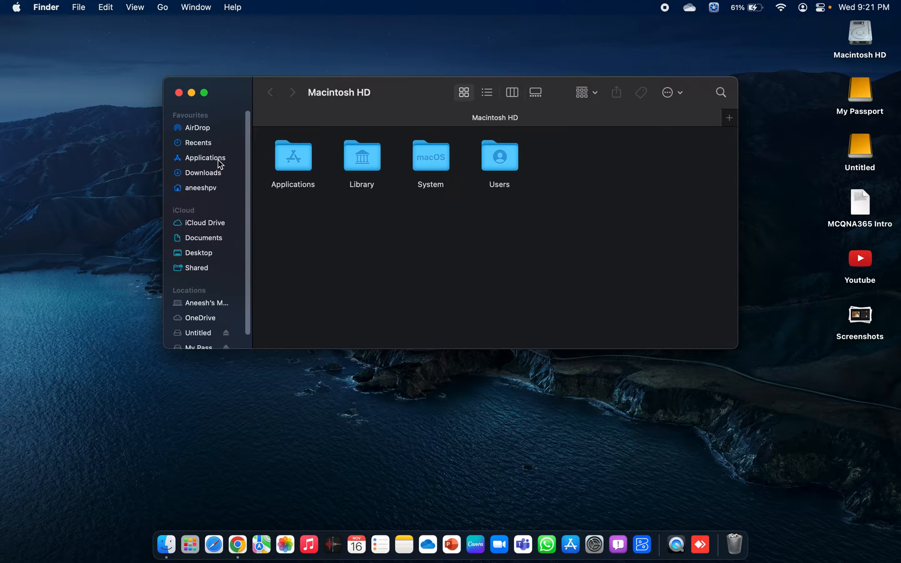
{"action": "mouse_move", "coordinate": [190, 544]}
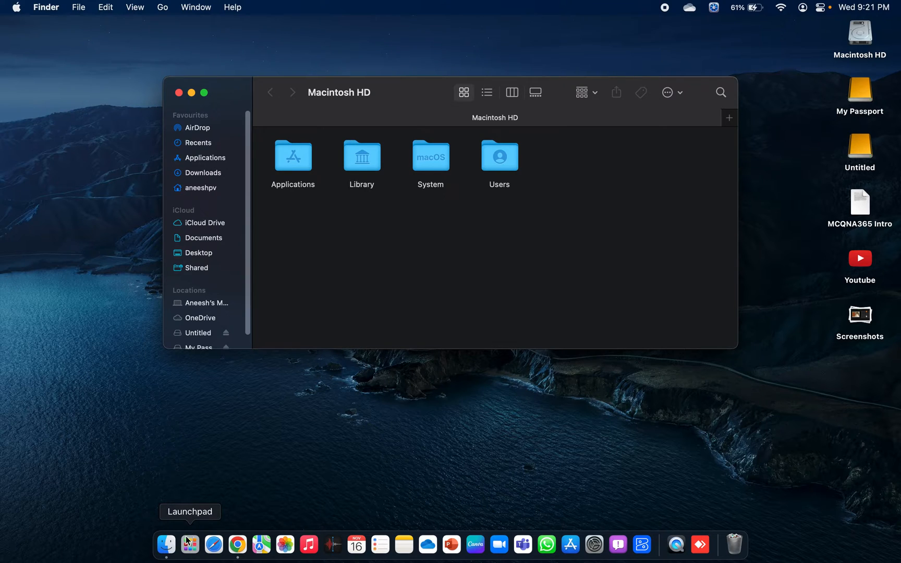
{"action": "left_click", "coordinate": [293, 156]}
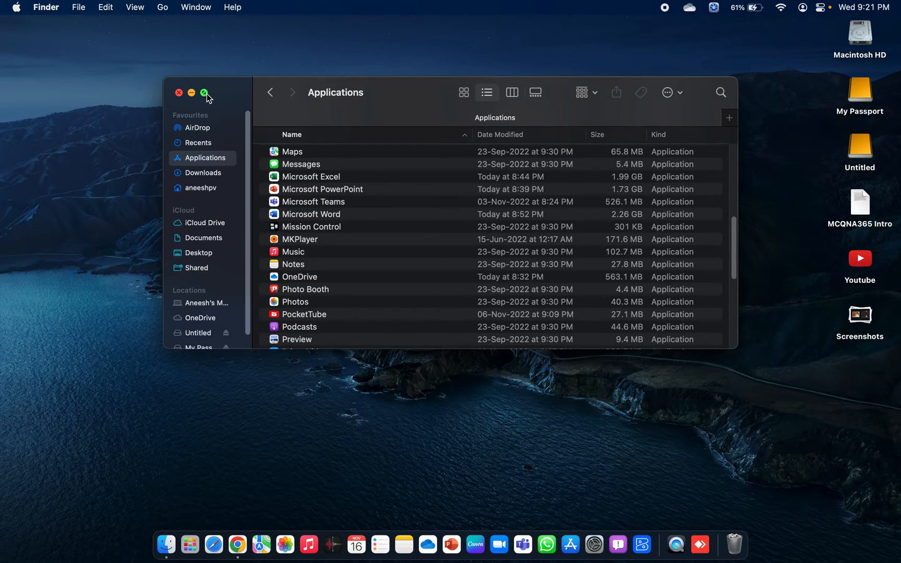
{"action": "left_click", "coordinate": [203, 92]}
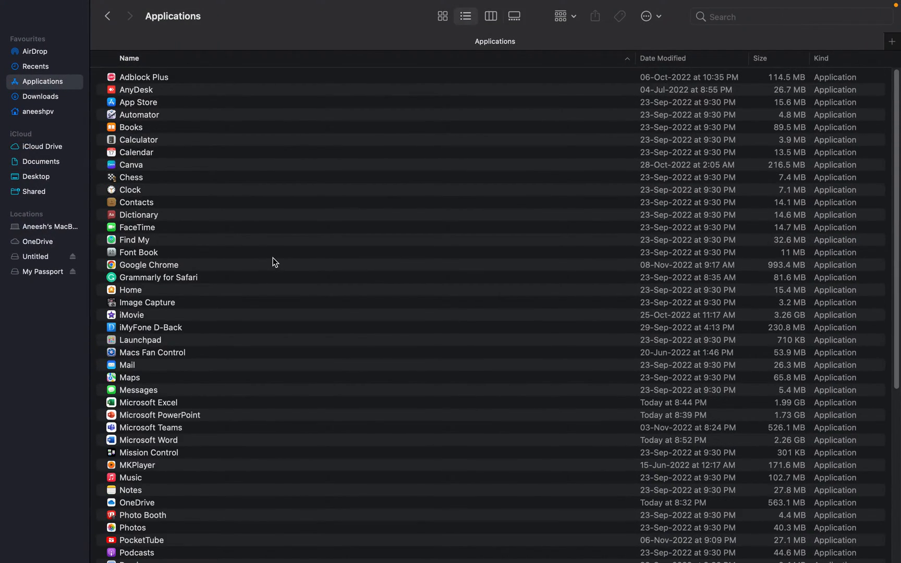
{"action": "scroll", "scroll_direction": "down", "scroll_amount": 3}
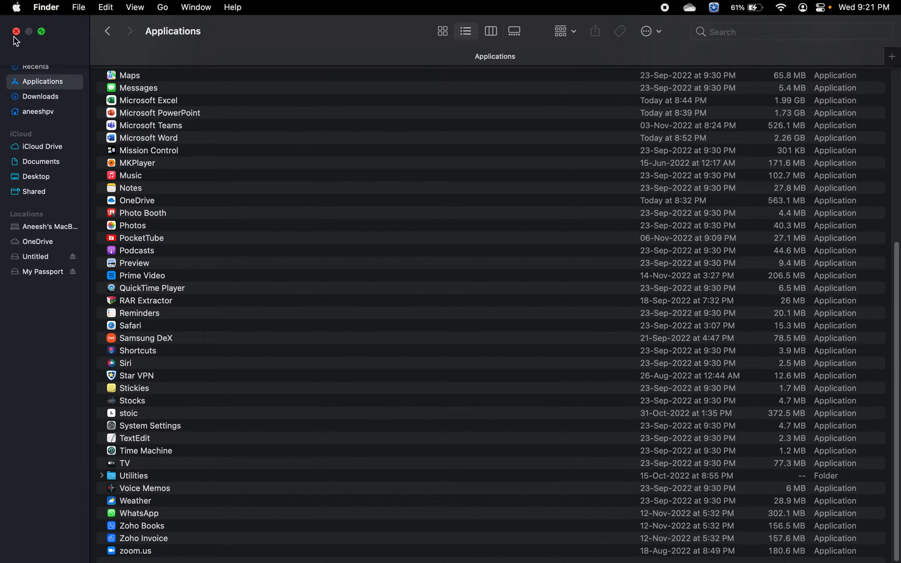
{"action": "left_click", "coordinate": [15, 32]}
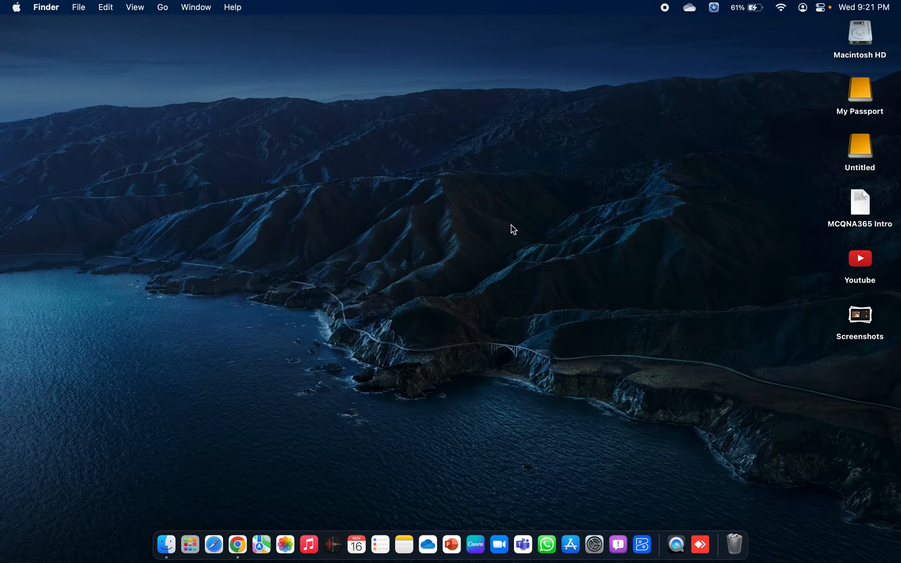
{"action": "mouse_move", "coordinate": [516, 226]}
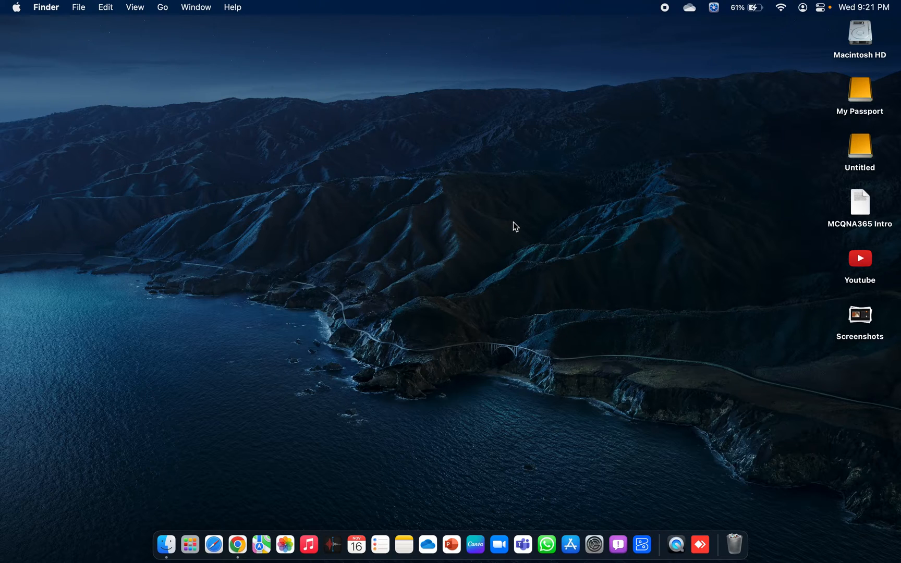
{"action": "mouse_move", "coordinate": [726, 441]}
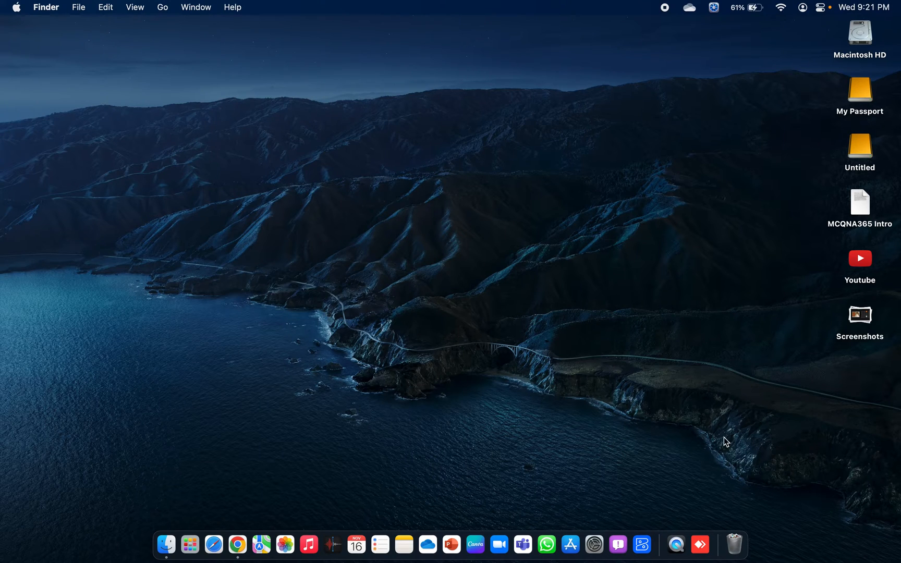
{"action": "mouse_move", "coordinate": [733, 545]}
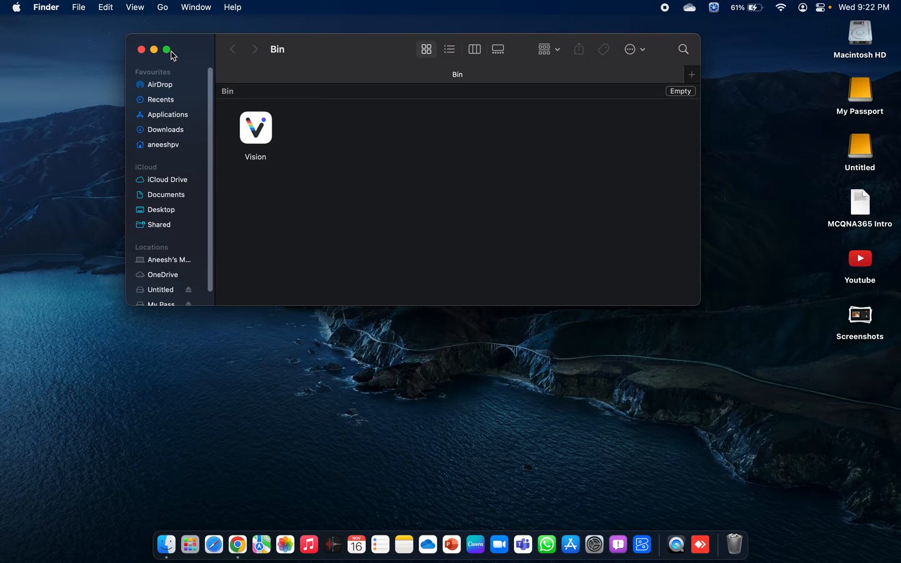
Make the Bin full-screen and bring up the Vision app's context menu
{"action": "left_click", "coordinate": [167, 50]}
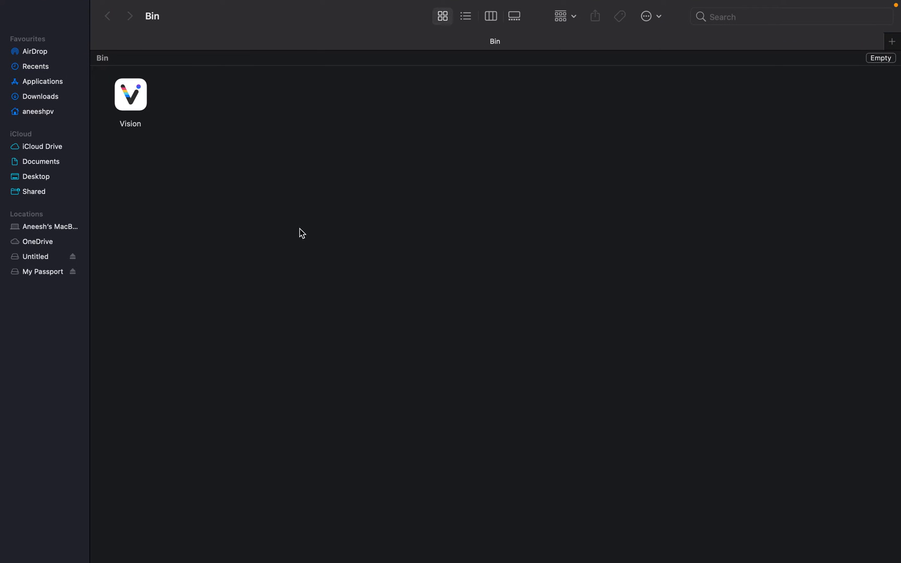
{"action": "mouse_move", "coordinate": [311, 225]}
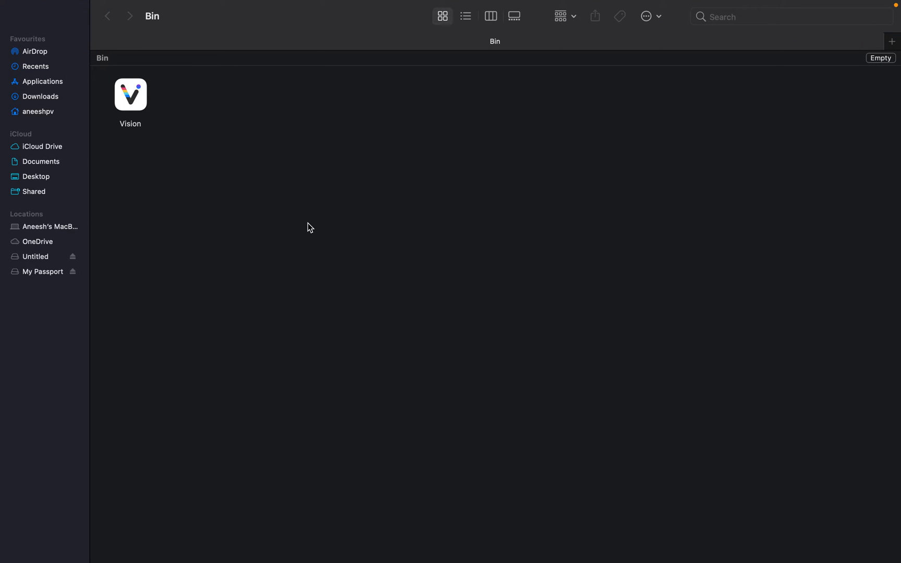
{"action": "mouse_move", "coordinate": [315, 223]}
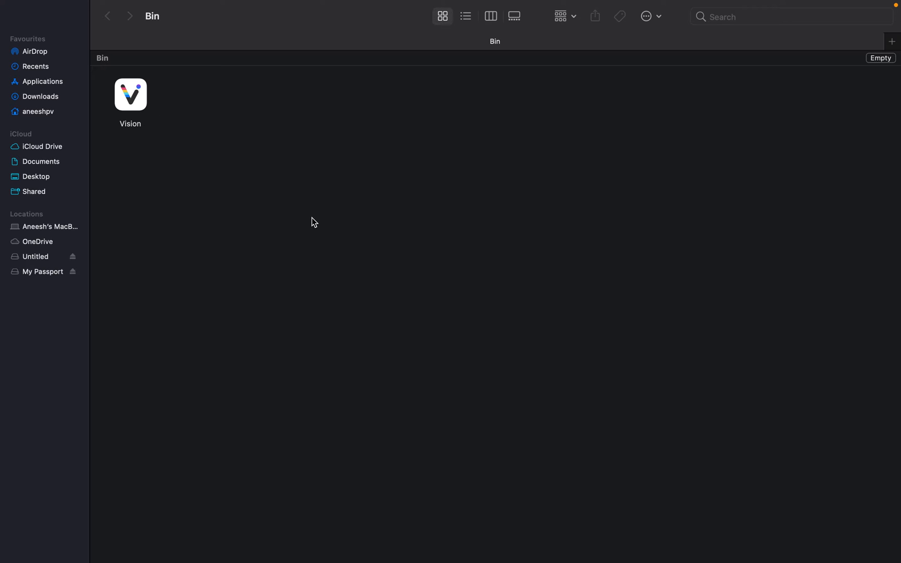
{"action": "mouse_move", "coordinate": [317, 208]}
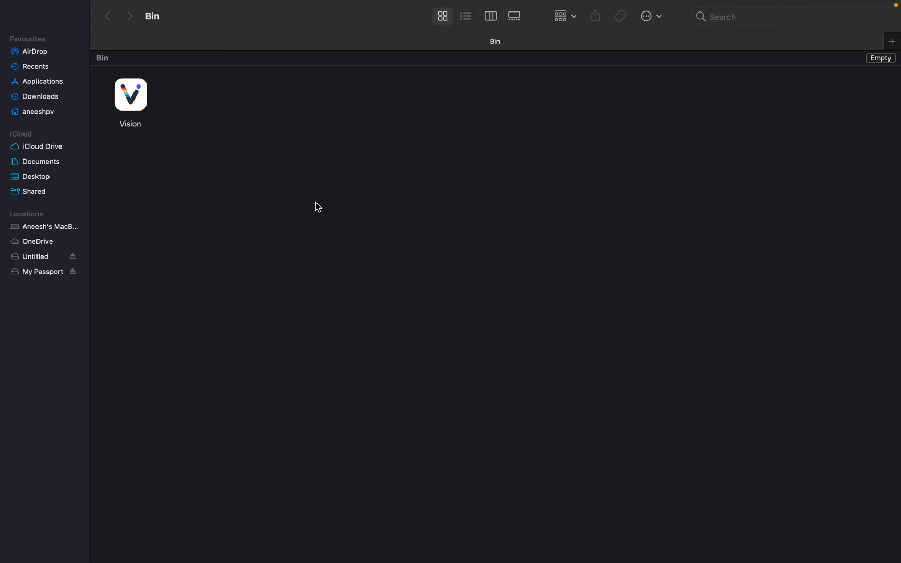
{"action": "mouse_move", "coordinate": [309, 205]}
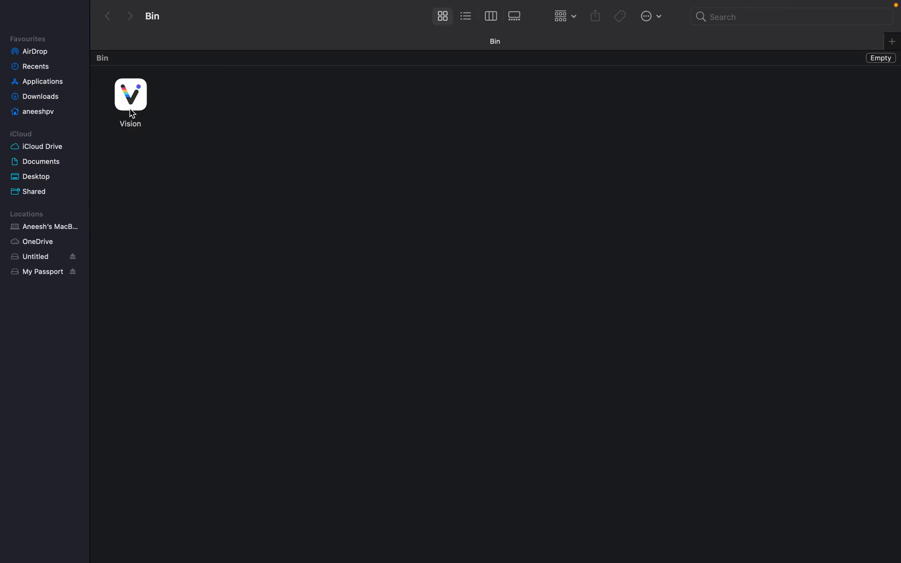
{"action": "right_click", "coordinate": [129, 95]}
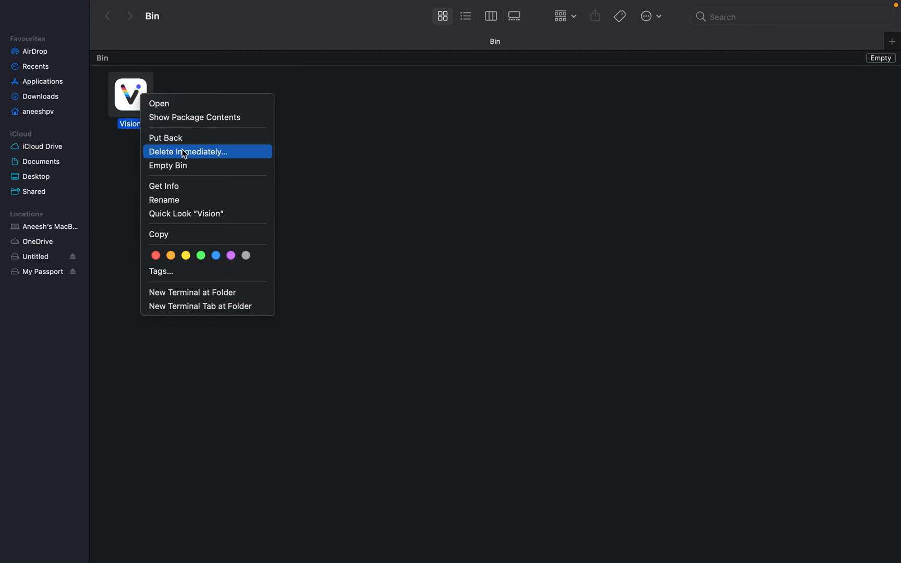
{"action": "mouse_move", "coordinate": [165, 137]}
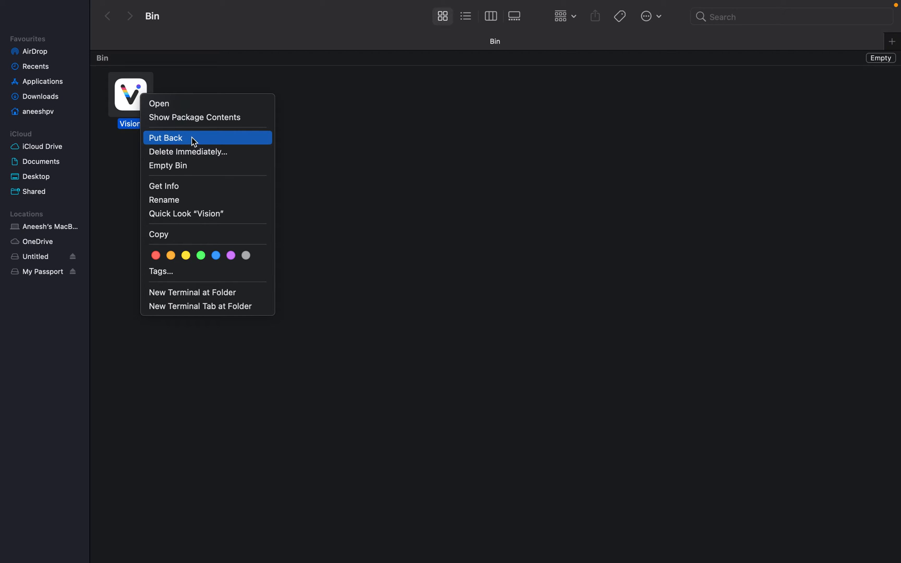
Put Vision back from the Bin, approving the move with your password
{"action": "left_click", "coordinate": [166, 137]}
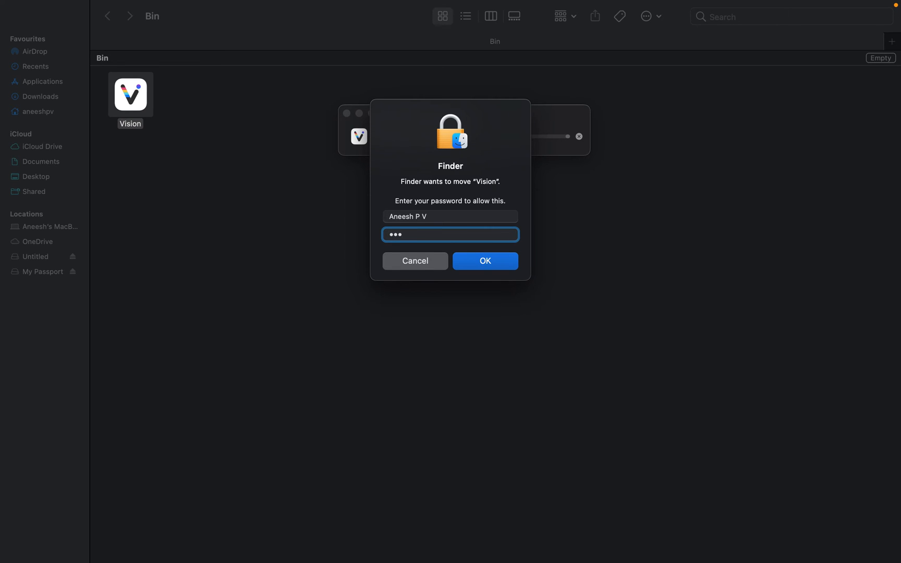
{"action": "left_click", "coordinate": [485, 261]}
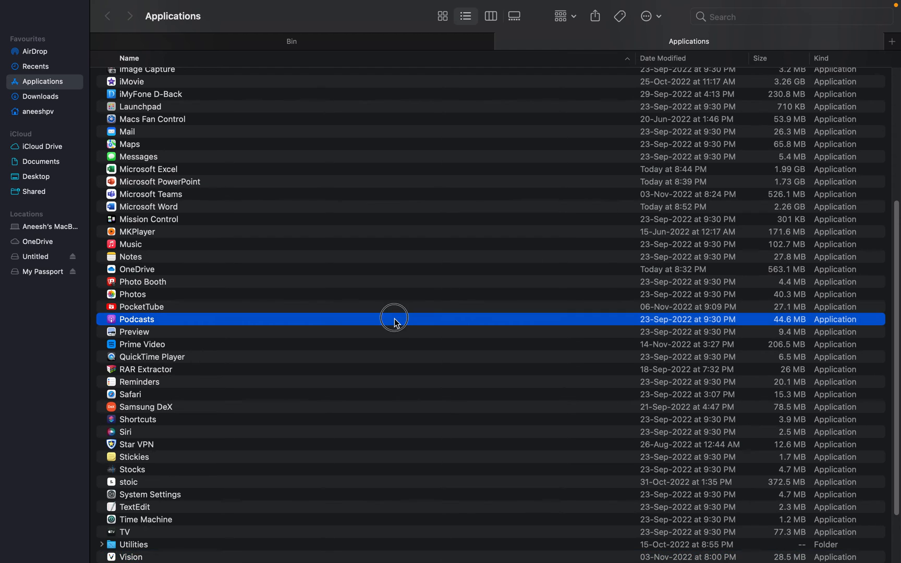
Find and select Vision in the Applications list, then close the Finder window
{"action": "scroll", "scroll_direction": "down", "scroll_amount": 3}
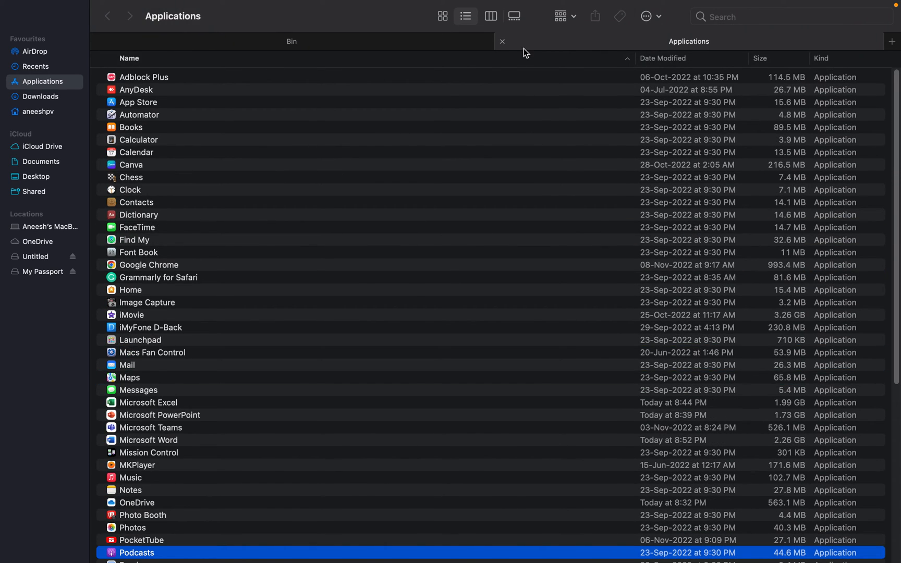
{"action": "scroll", "scroll_direction": "down", "scroll_amount": 3}
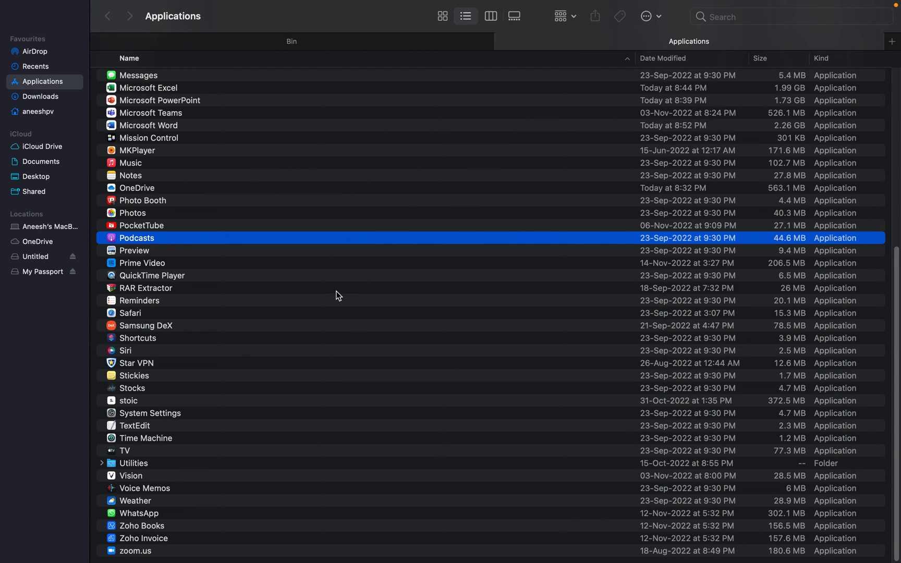
{"action": "left_click", "coordinate": [131, 476]}
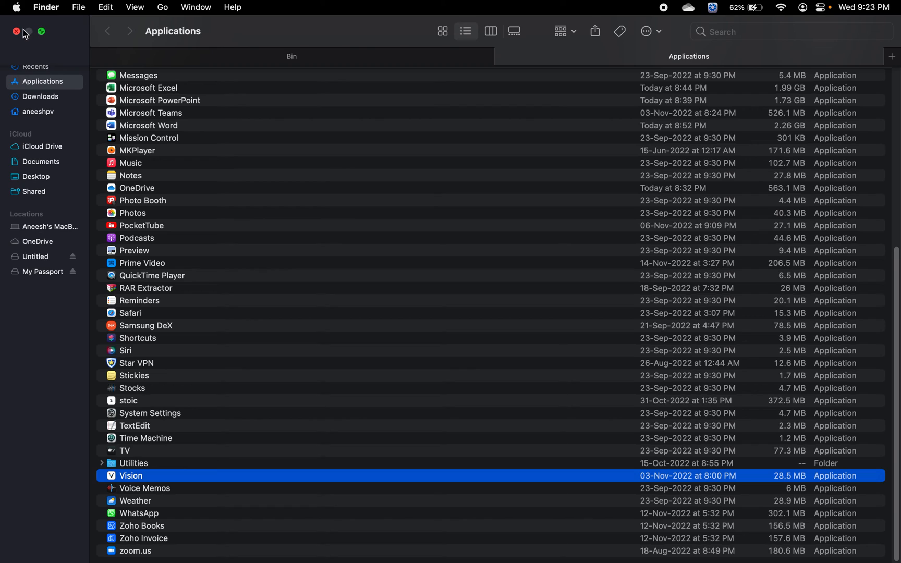
{"action": "left_click", "coordinate": [16, 31]}
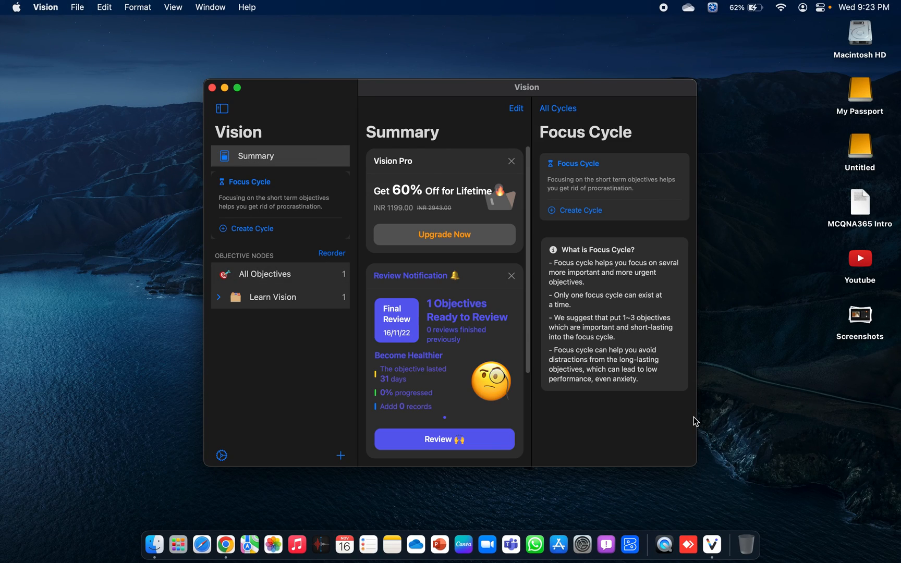
{"action": "mouse_move", "coordinate": [315, 185]}
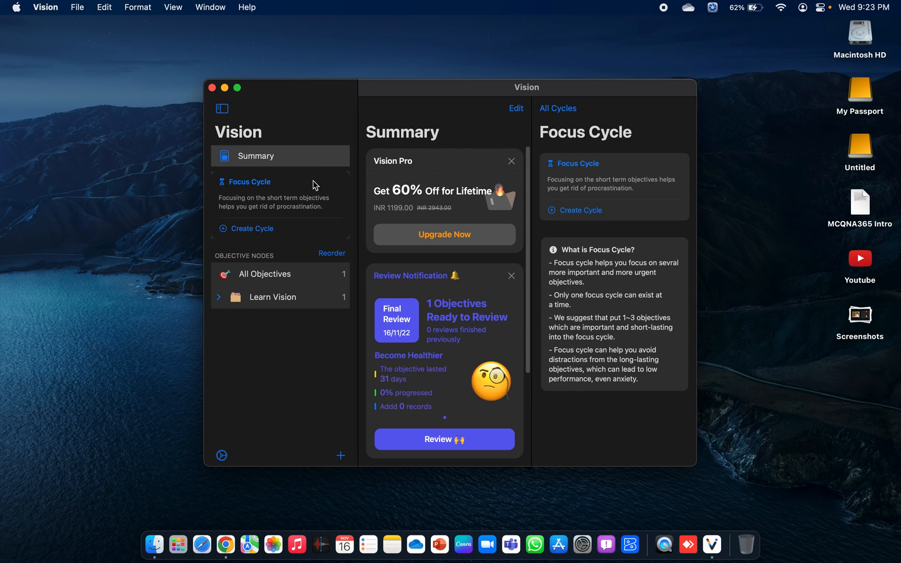